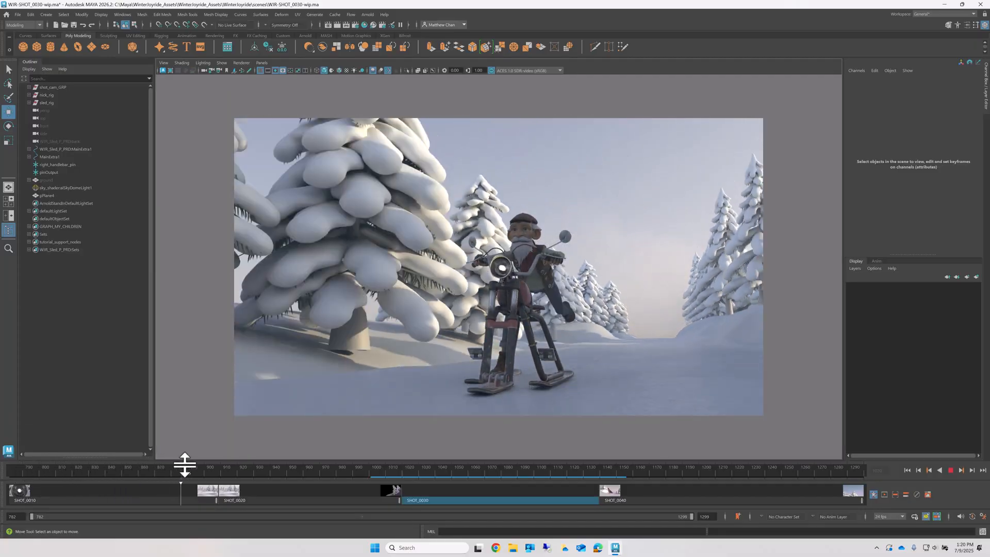
# Step: Scrub the Cut Slider through SHOT_0020, SHOT_0030, SHOT_0040 and the last shot, then back
pyautogui.moveTo(181, 461); pyautogui.dragTo(310, 461)
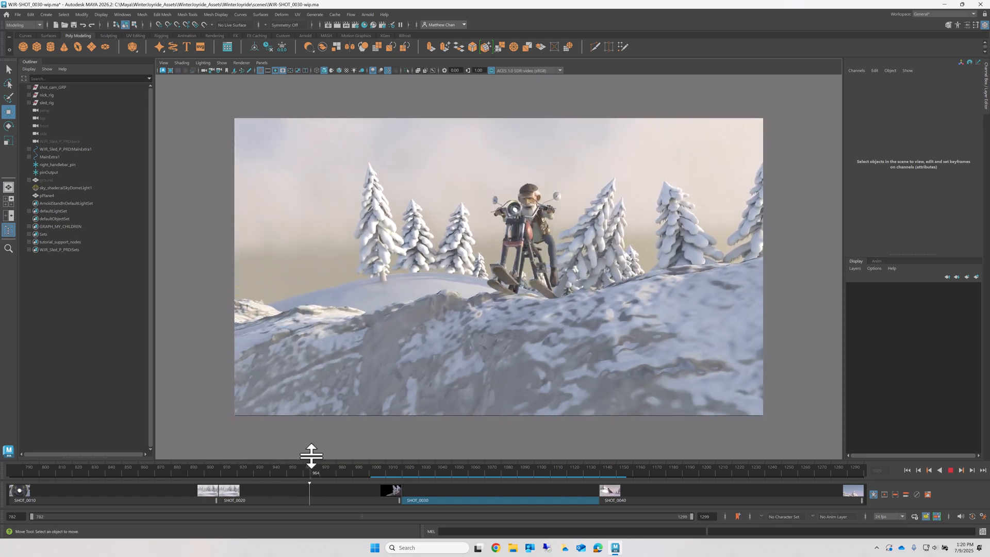
pyautogui.moveTo(310, 472); pyautogui.dragTo(479, 472)
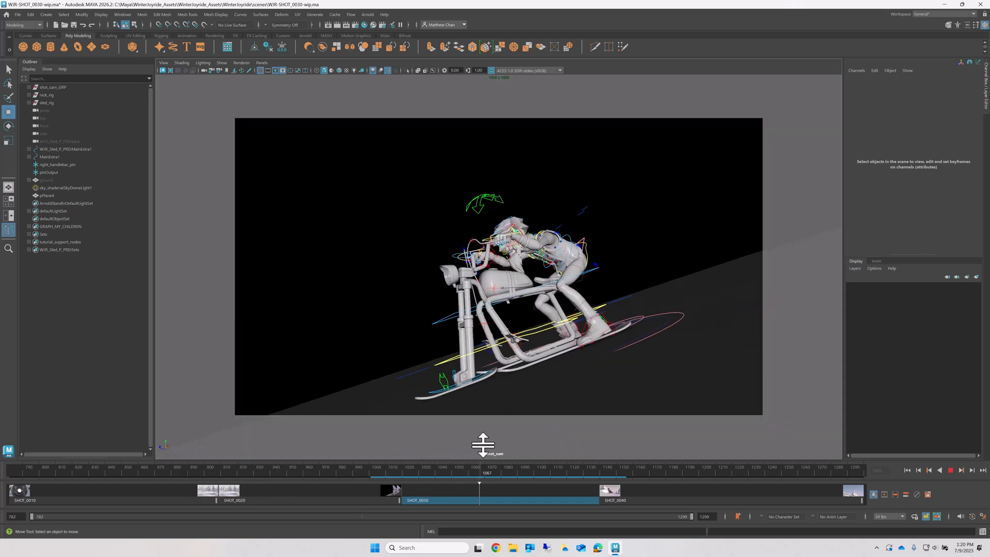
pyautogui.moveTo(479, 483); pyautogui.dragTo(697, 484)
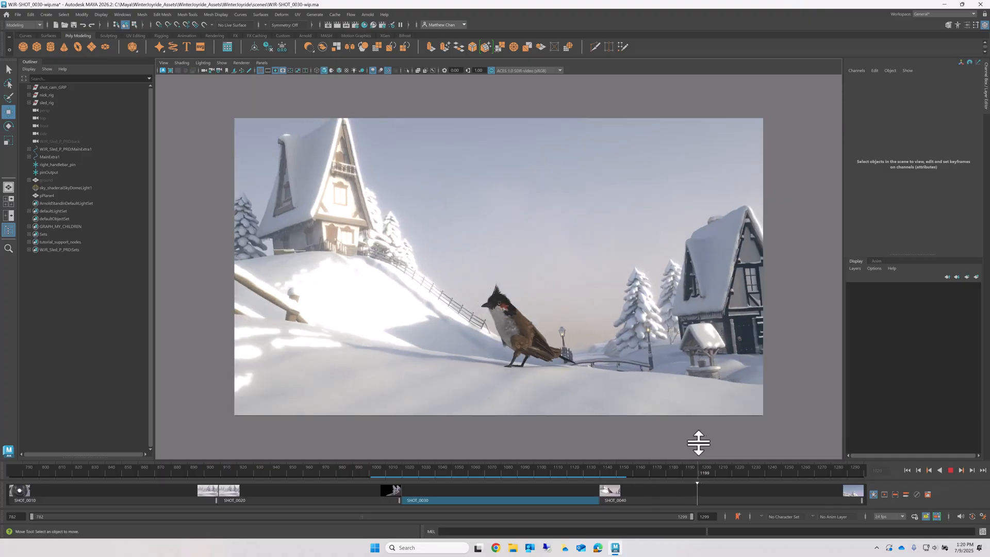
pyautogui.moveTo(697, 467); pyautogui.dragTo(832, 467)
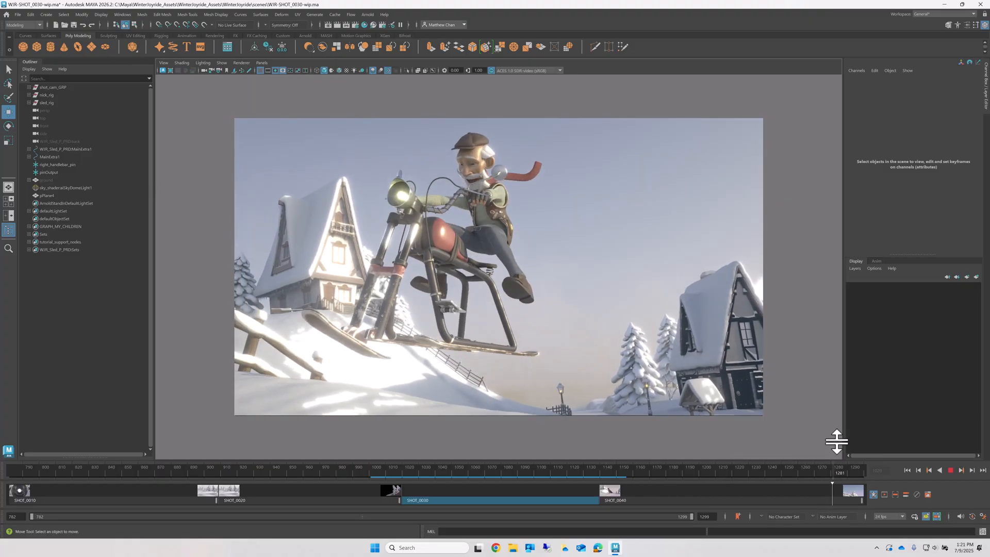
pyautogui.moveTo(837, 468); pyautogui.dragTo(475, 467)
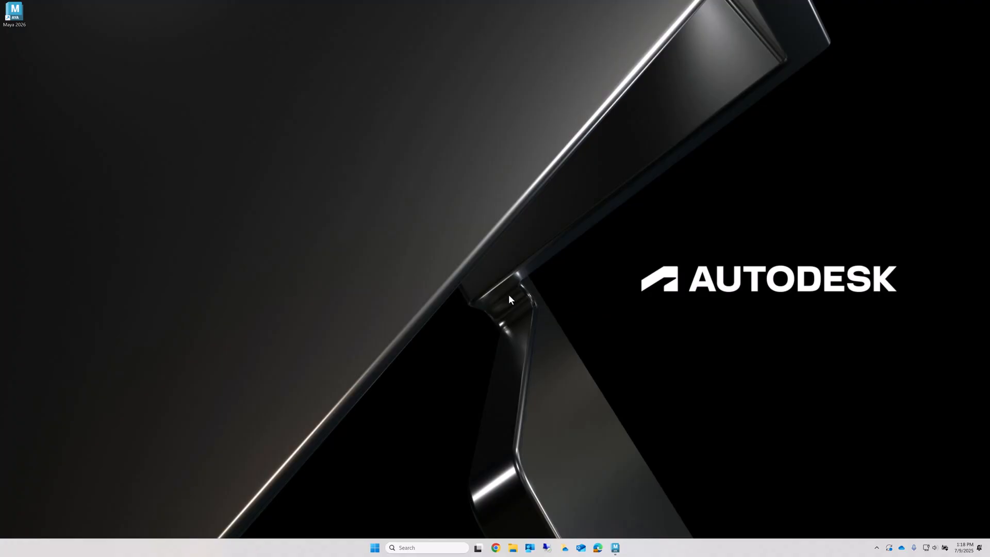
# Step: Open the Flow Desktop status window from the hidden system tray icons
pyautogui.click(876, 547)
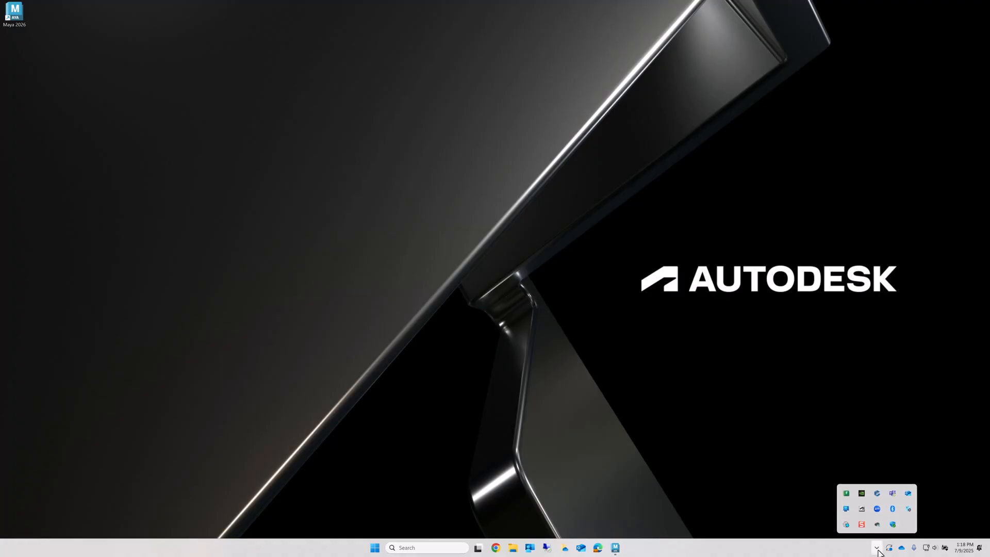
pyautogui.click(846, 493)
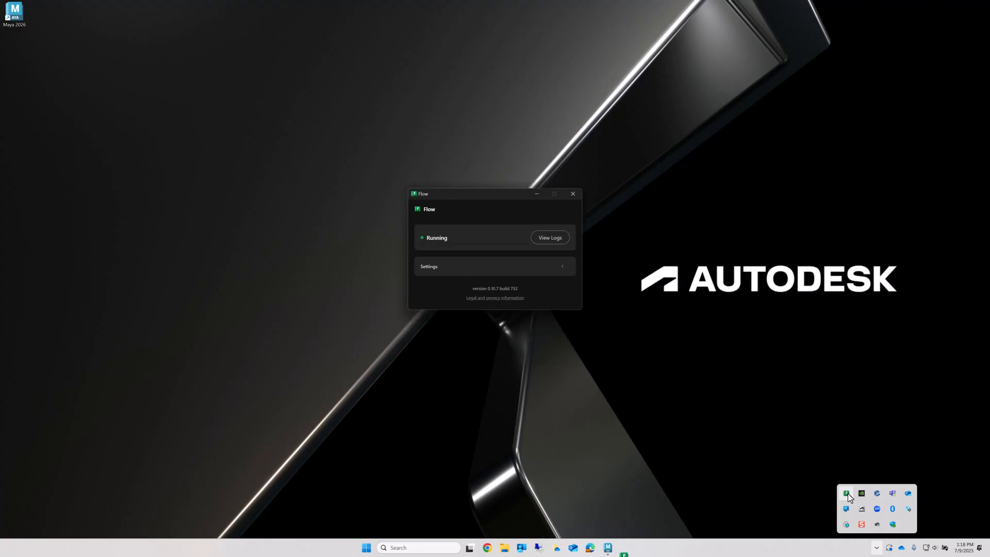
pyautogui.moveTo(571, 194)
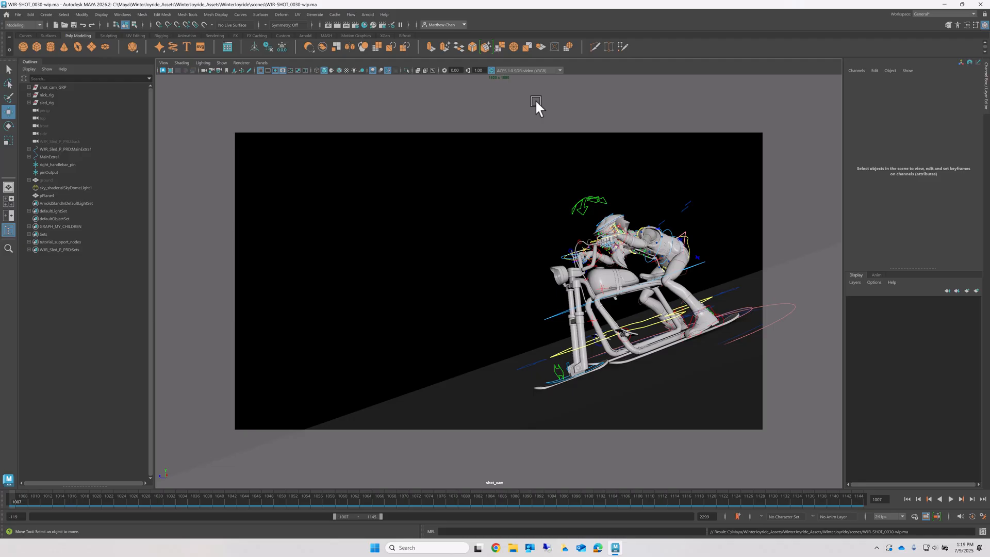
# Step: Play and stop the SHOT_0030 animation, then show the empty Cut Slider
pyautogui.click(950, 498)
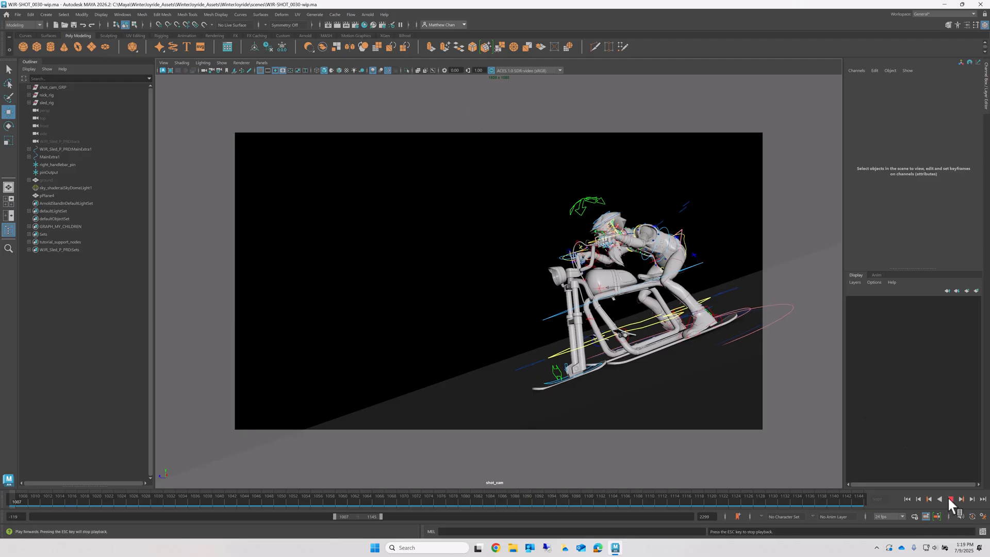
pyautogui.click(950, 500)
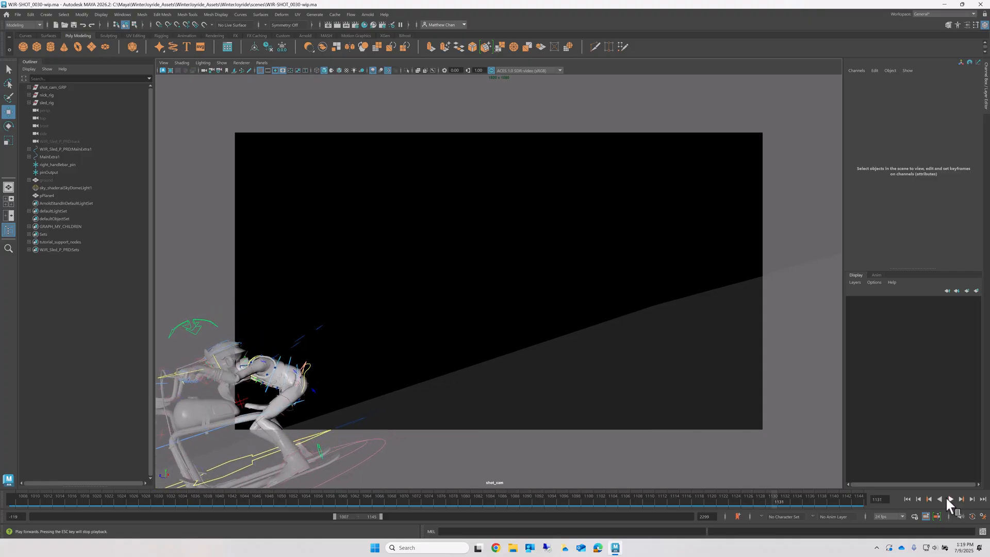
pyautogui.click(906, 498)
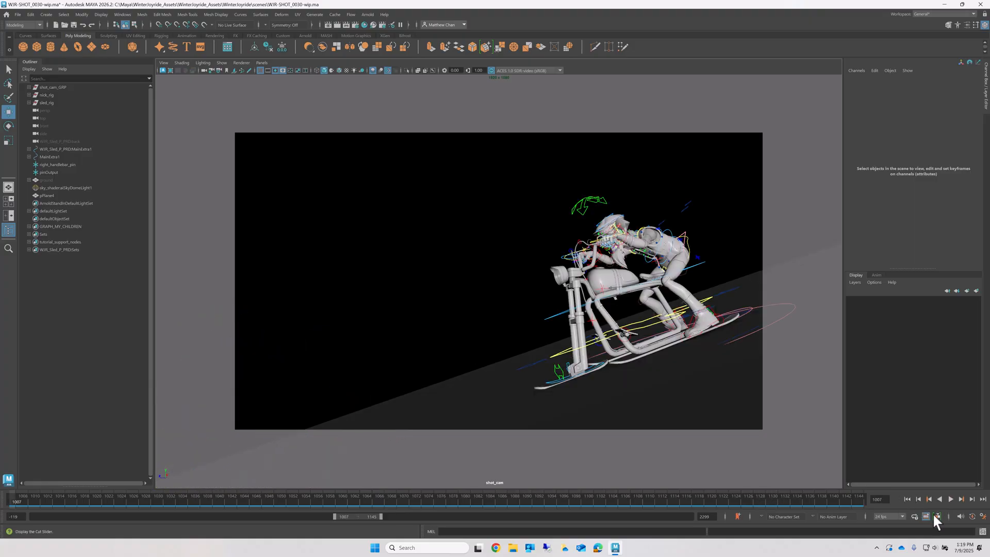
pyautogui.click(937, 517)
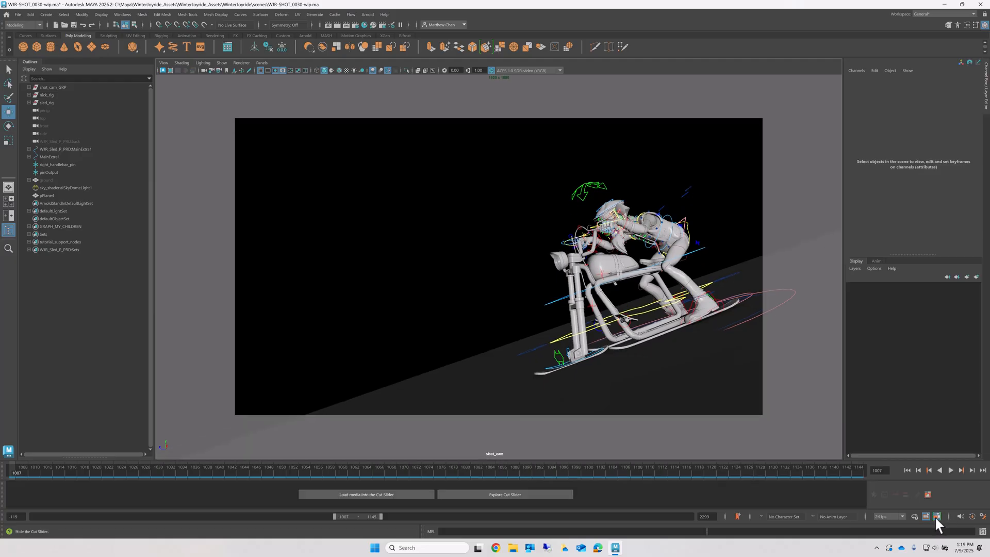
pyautogui.moveTo(392, 499)
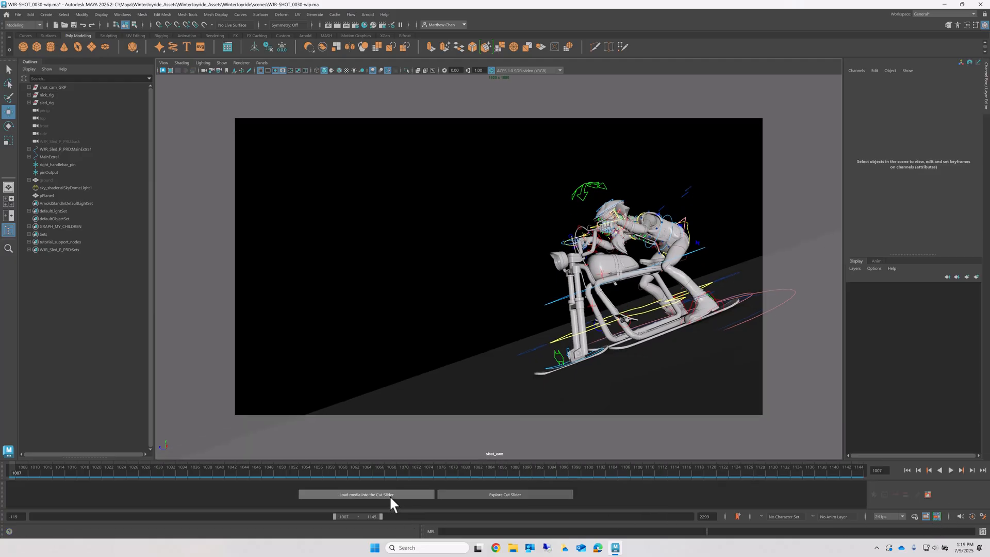
# Step: Load SHOT_0030's cut from the Media Browser with 2 shots before and after
pyautogui.click(366, 495)
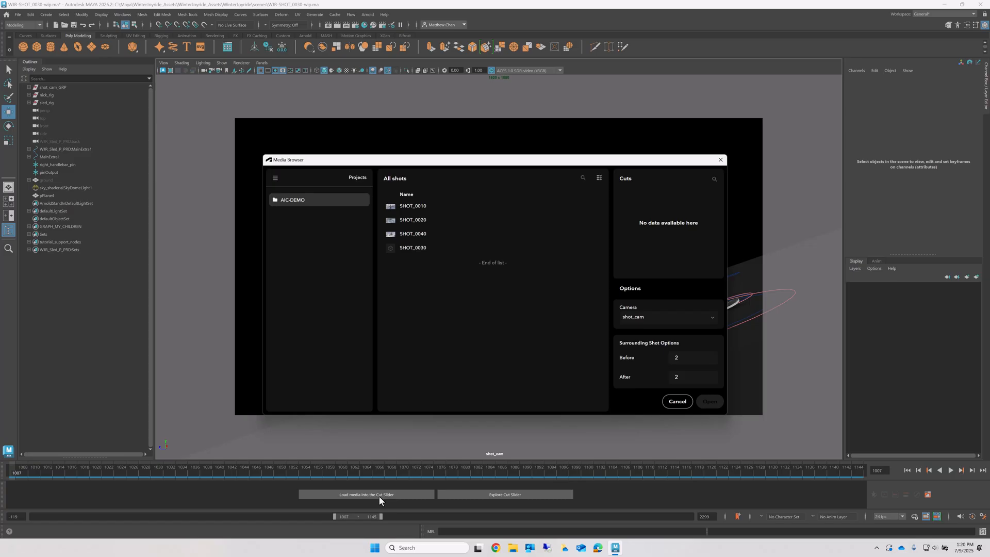
pyautogui.click(413, 248)
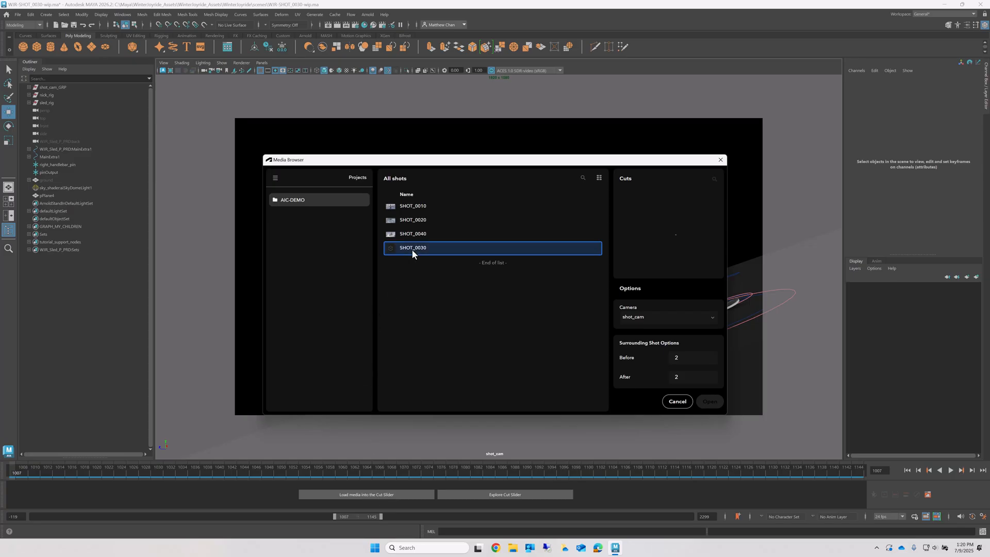
pyautogui.click(412, 247)
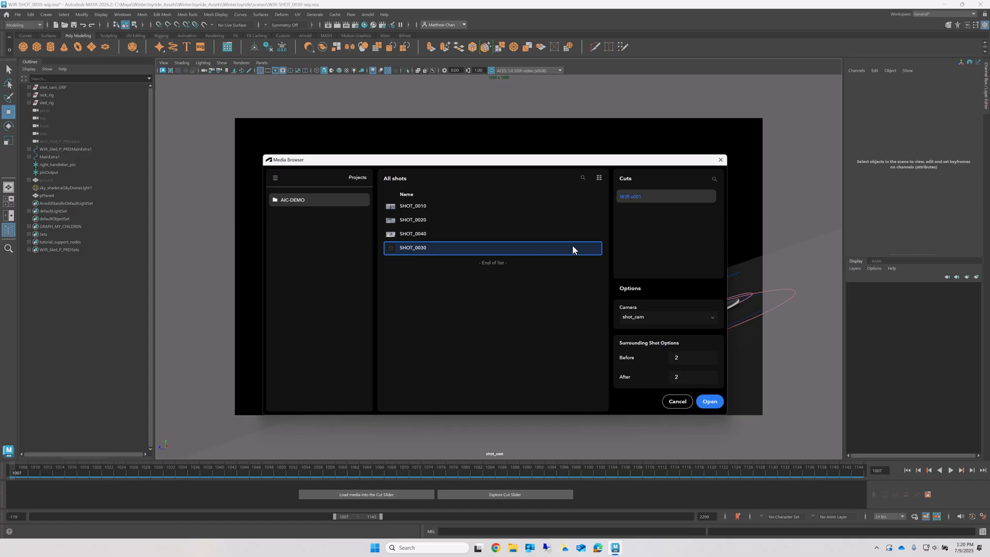
pyautogui.moveTo(665, 321)
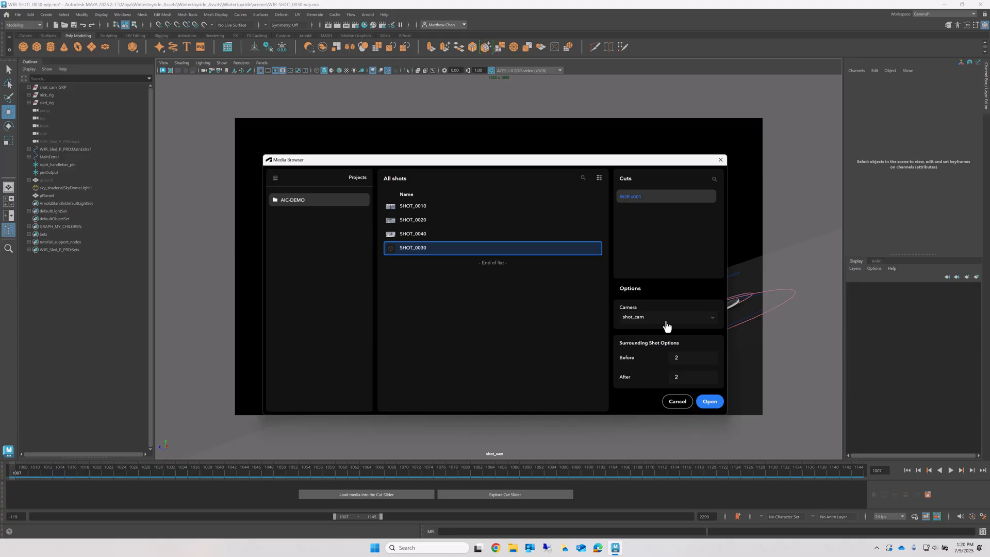
pyautogui.moveTo(478, 461)
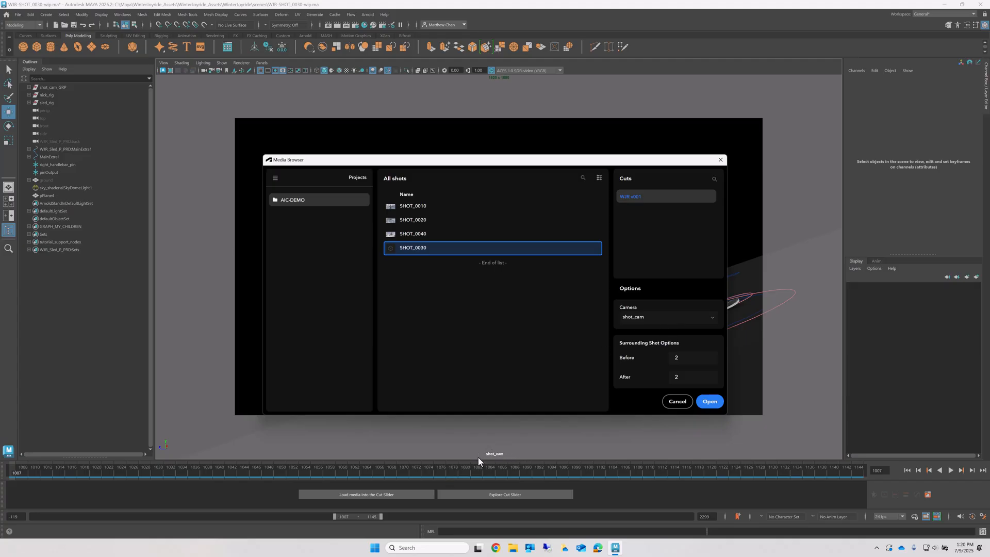
pyautogui.moveTo(524, 454)
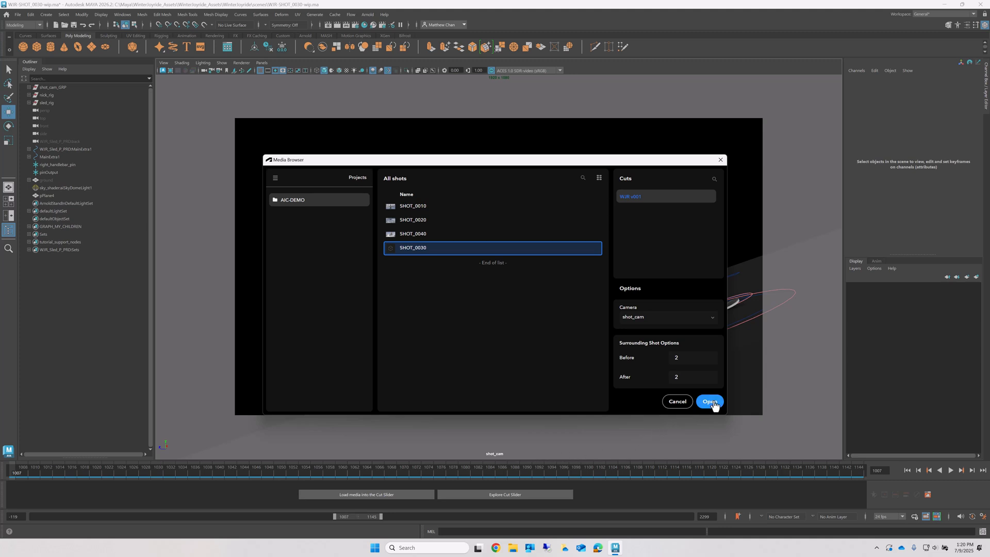
pyautogui.click(709, 401)
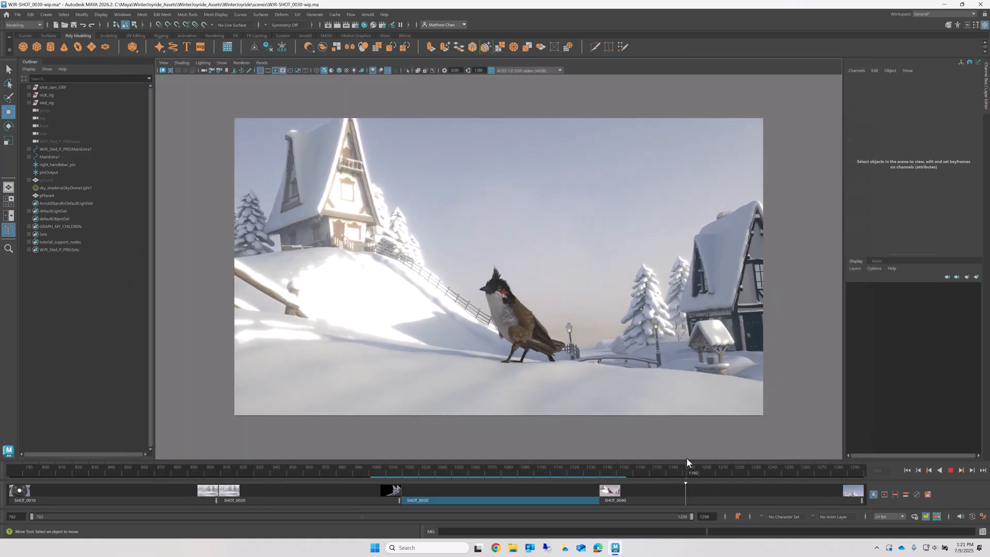
# Step: Move the playhead back to SHOT_0030 and bring up that clip's options
pyautogui.click(375, 481)
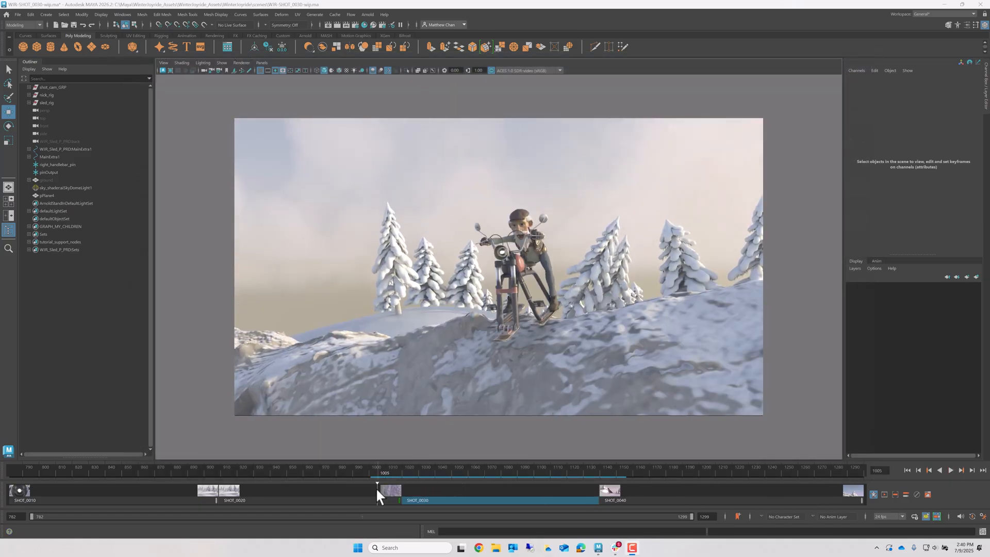
pyautogui.rightClick(391, 487)
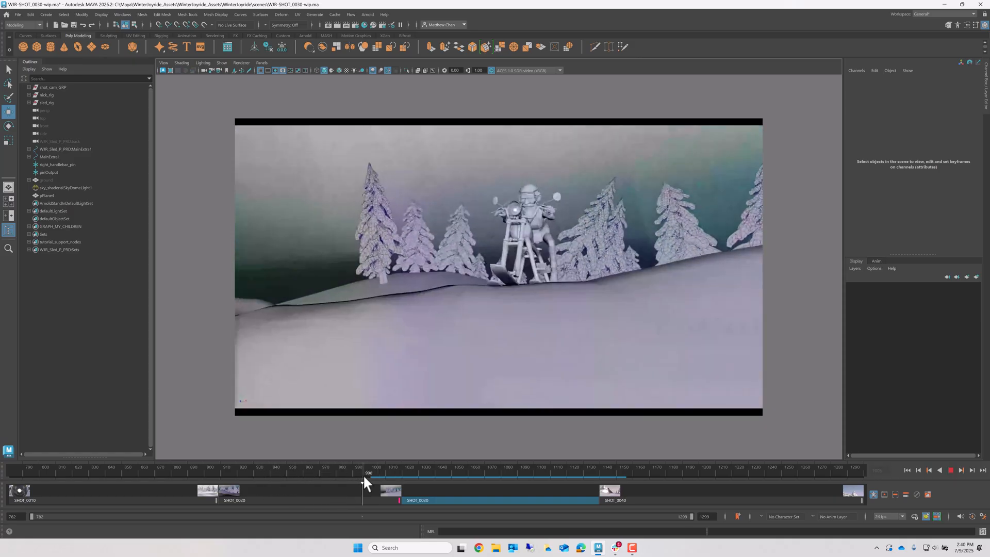
# Step: Set the cut's pipeline step to Animation and confirm
pyautogui.click(906, 495)
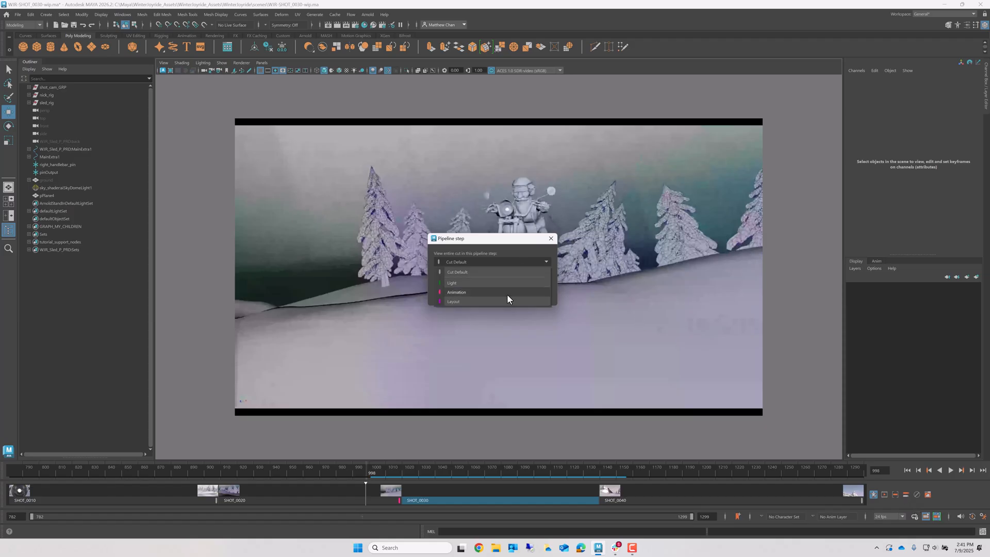
pyautogui.click(456, 292)
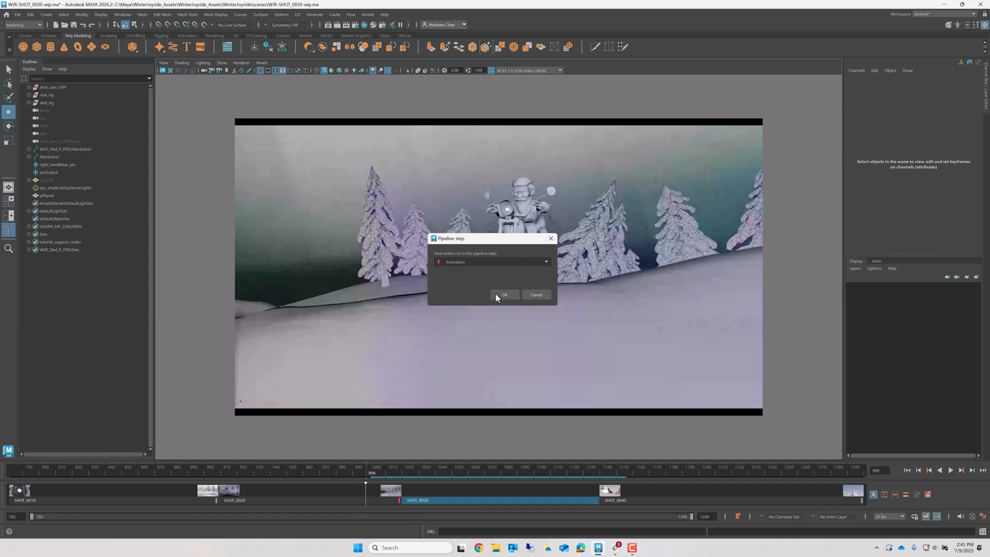
pyautogui.click(504, 295)
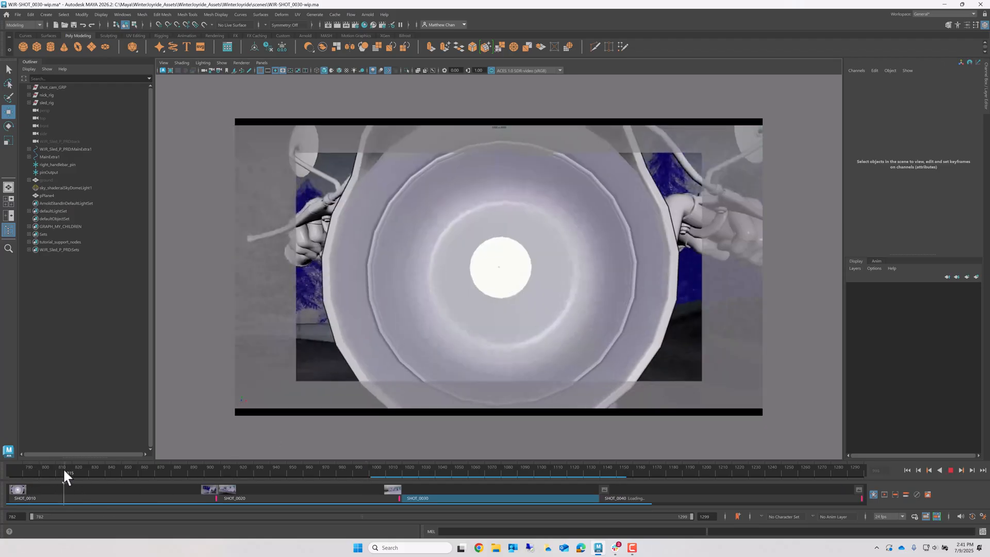
# Step: Jump to a frame in the cut and frame SHOT_0030 in the timeline
pyautogui.click(226, 471)
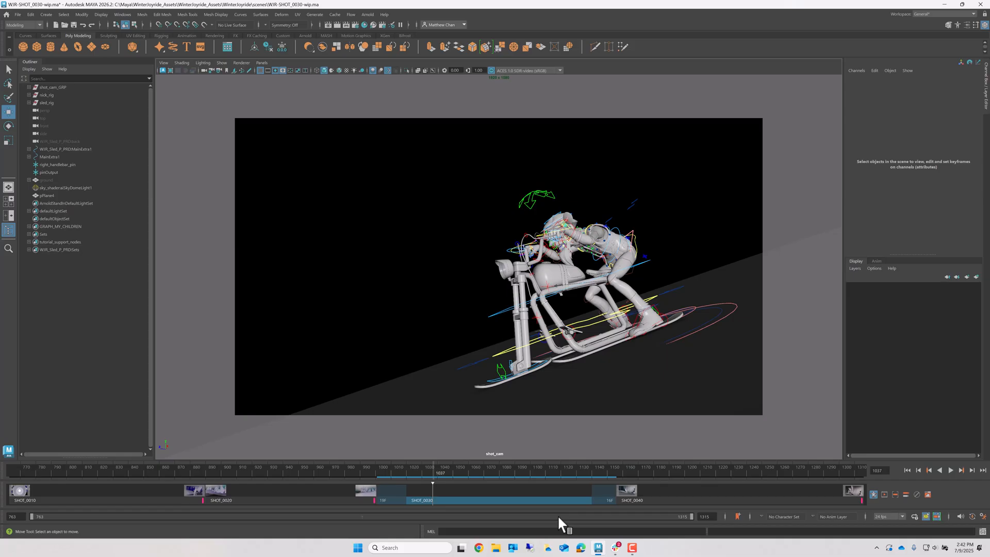
pyautogui.moveTo(855, 501)
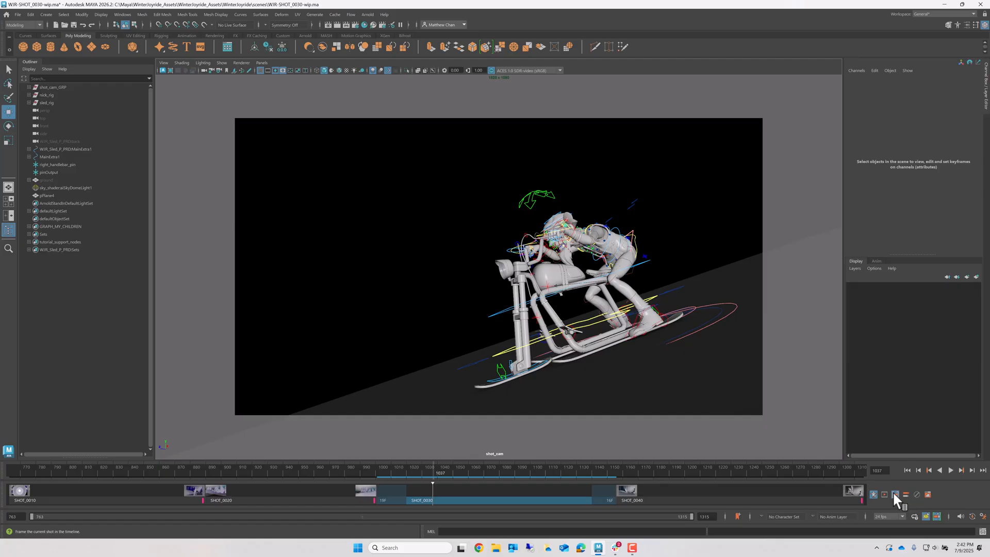
pyautogui.click(895, 494)
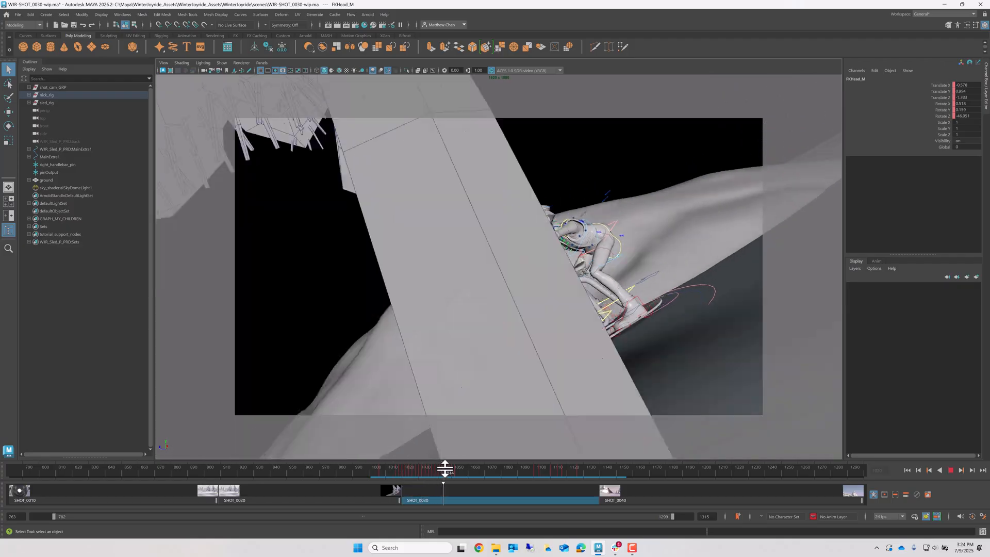
# Step: Scrub through the sled shot, then play it forward and stop
pyautogui.moveTo(444, 468); pyautogui.dragTo(539, 468)
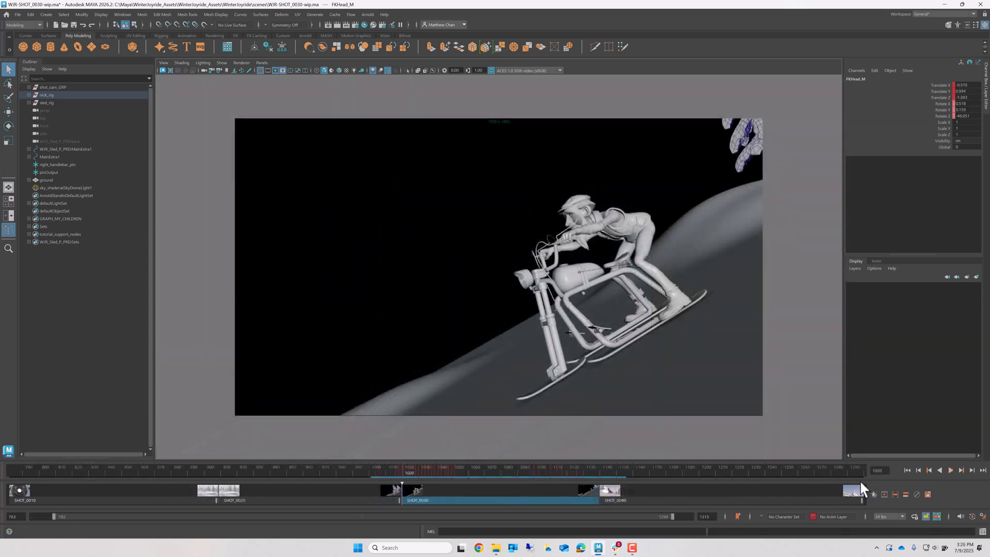
pyautogui.click(948, 470)
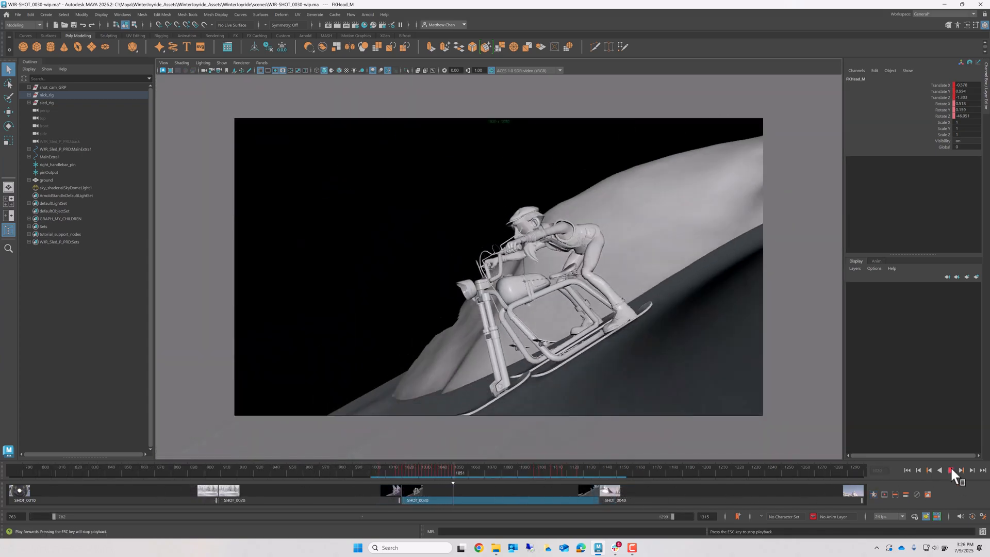
pyautogui.click(948, 470)
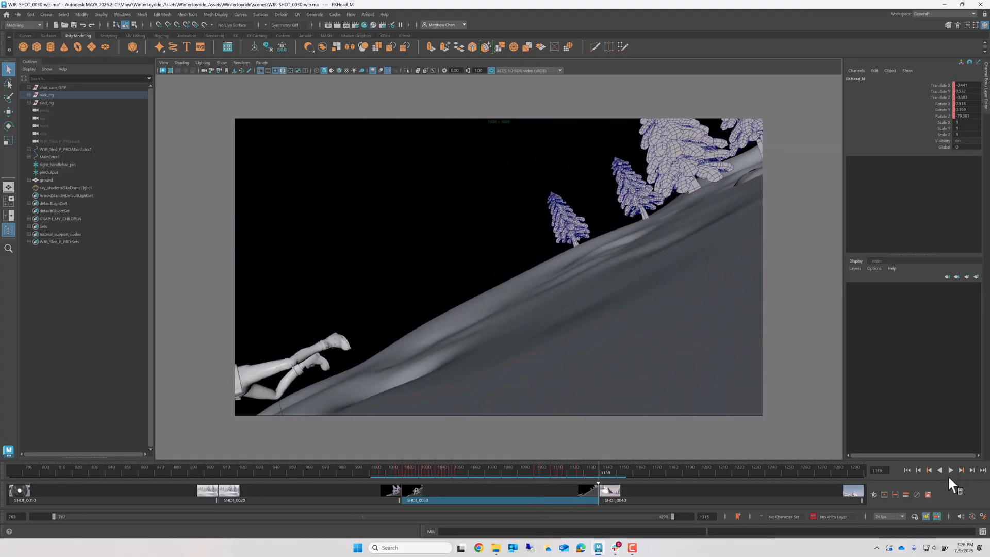
pyautogui.moveTo(953, 496)
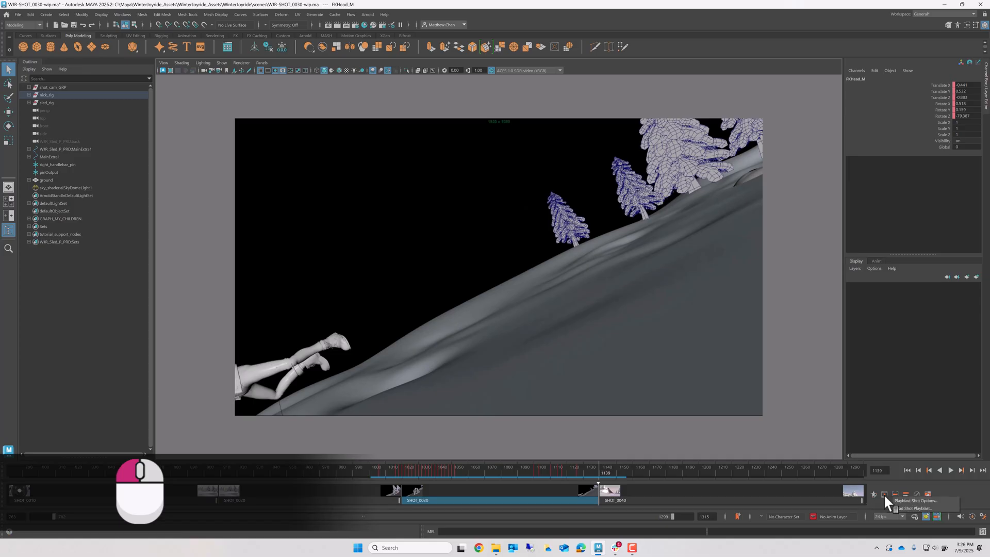
# Step: Start loading a shot playblast, cancel the file chooser, and reopen the playblast choices
pyautogui.click(908, 508)
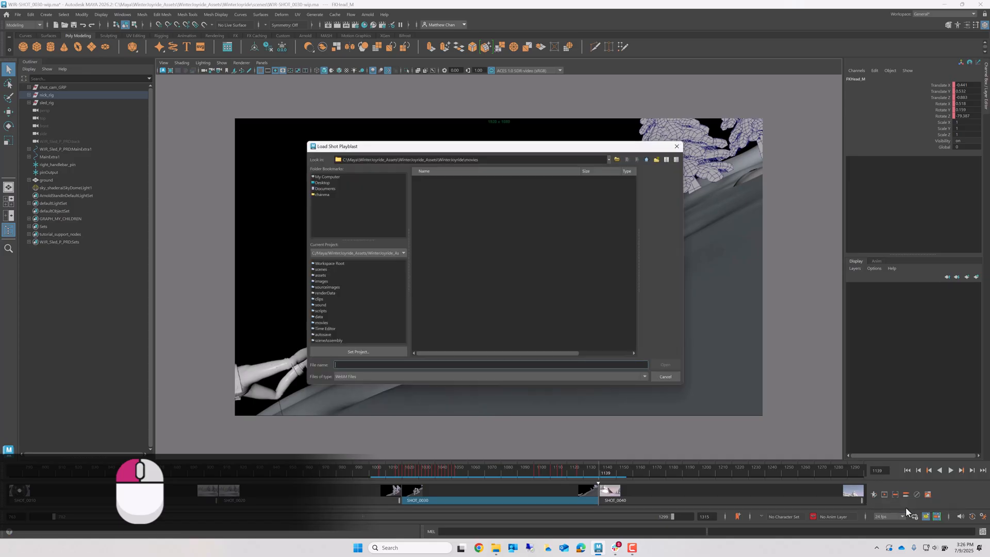
pyautogui.click(666, 376)
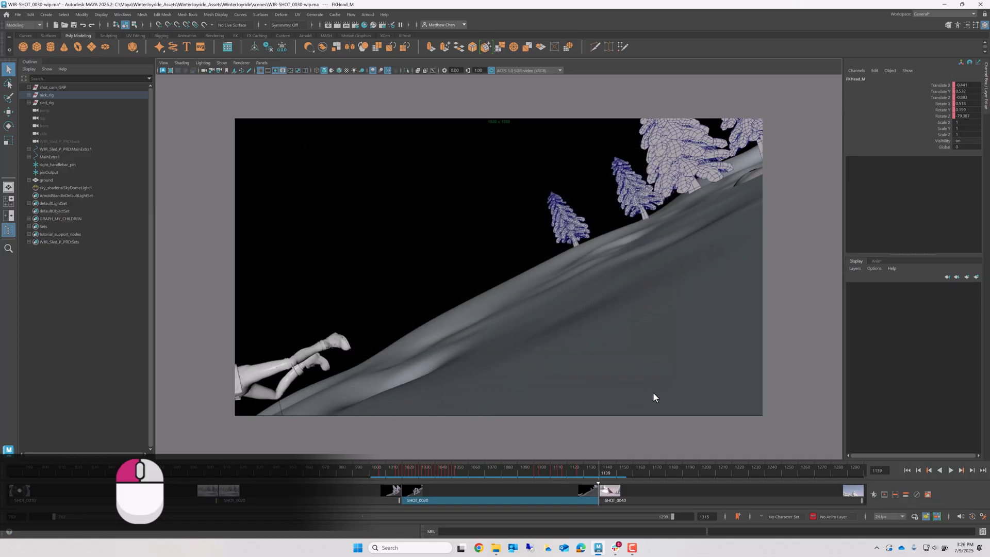
pyautogui.rightClick(501, 492)
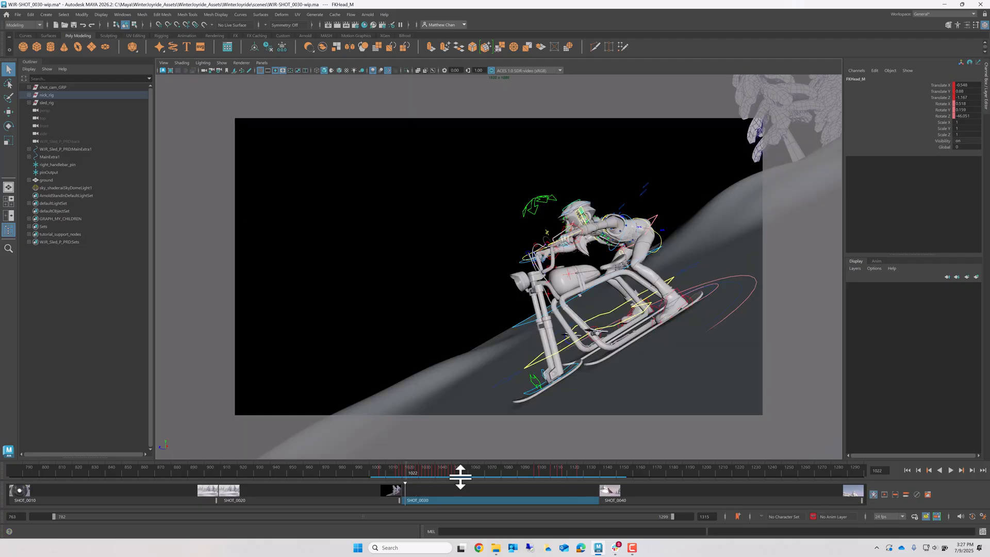
# Step: Scrub into SHOT_0030, then move the rider's left hand up and rotate it into a wave
pyautogui.moveTo(461, 474); pyautogui.dragTo(509, 474)
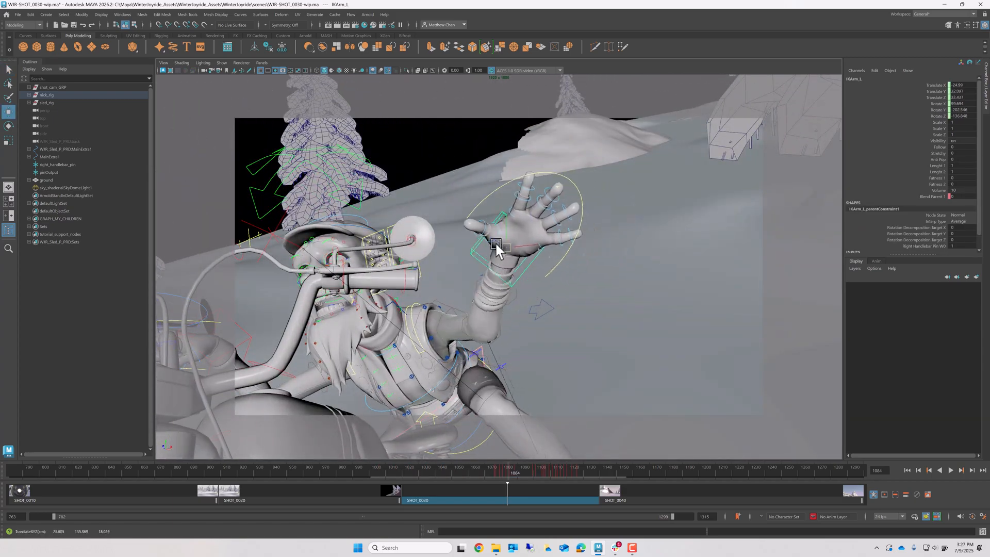
pyautogui.moveTo(495, 245); pyautogui.dragTo(454, 262)
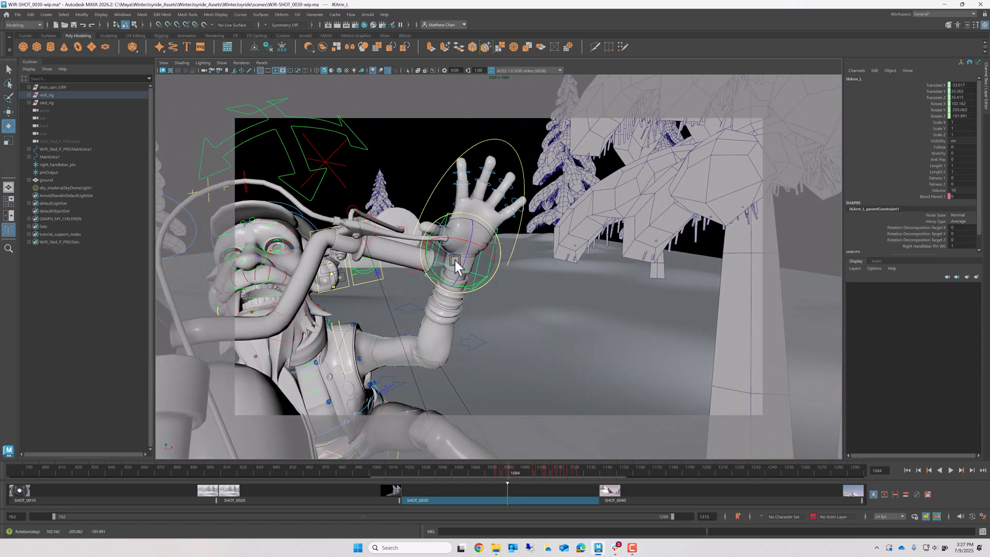
pyautogui.moveTo(454, 262); pyautogui.dragTo(448, 243)
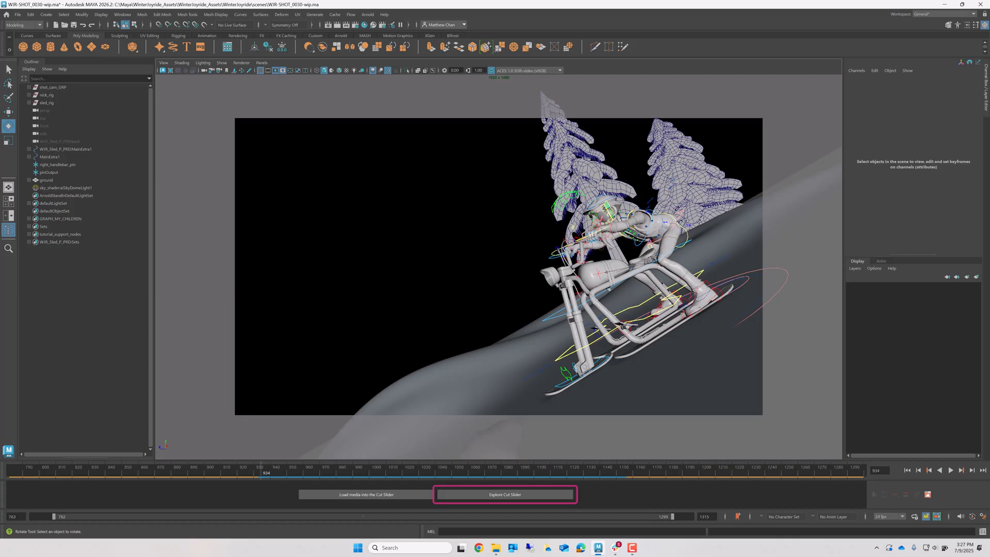
pyautogui.click(504, 495)
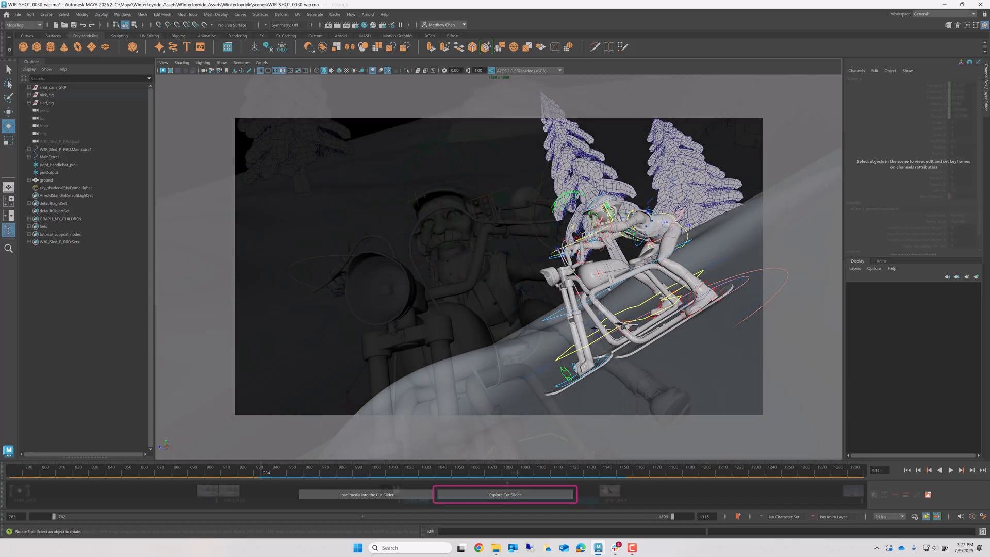